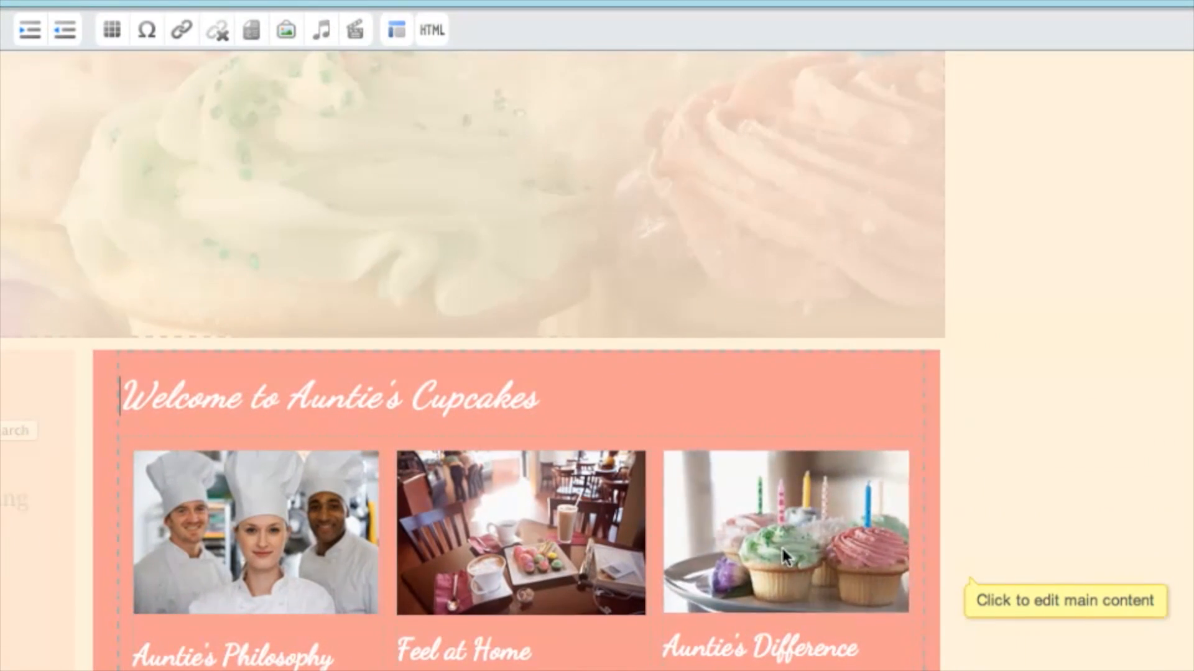
Describe the cupcake photo as 'More fabulous cupcakes by Auntie' and begin its title with 'Frost'.
click(784, 552)
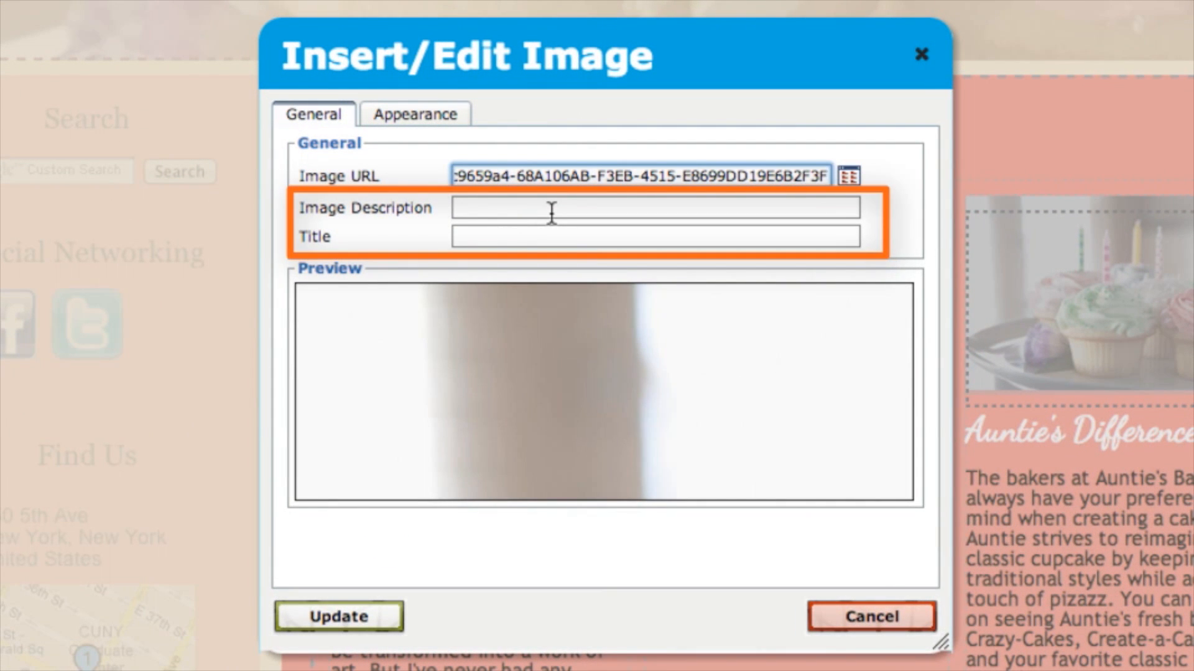
text(More fabul)
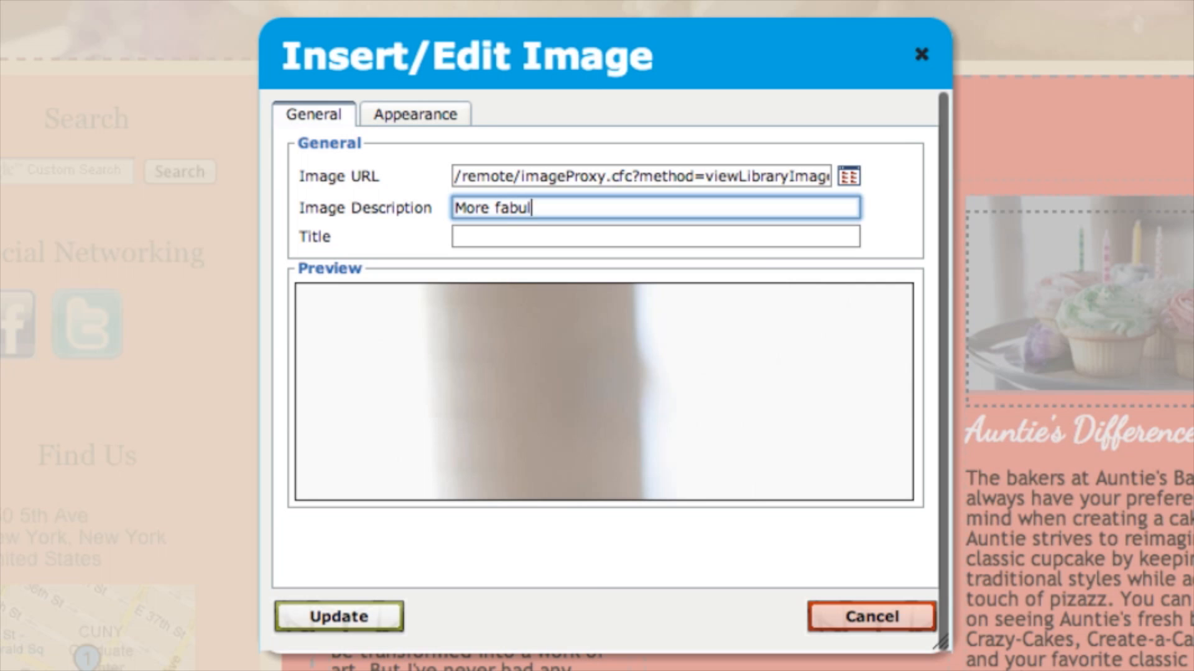
text(ous cupcakes by Auntie)
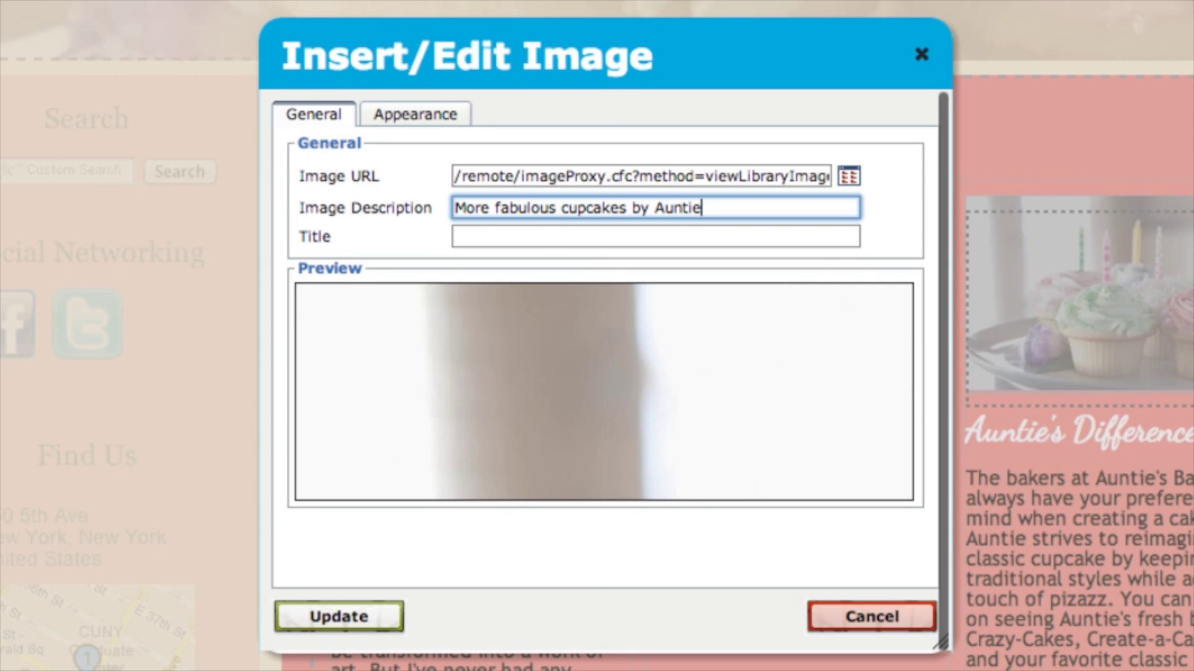
text(Frost)
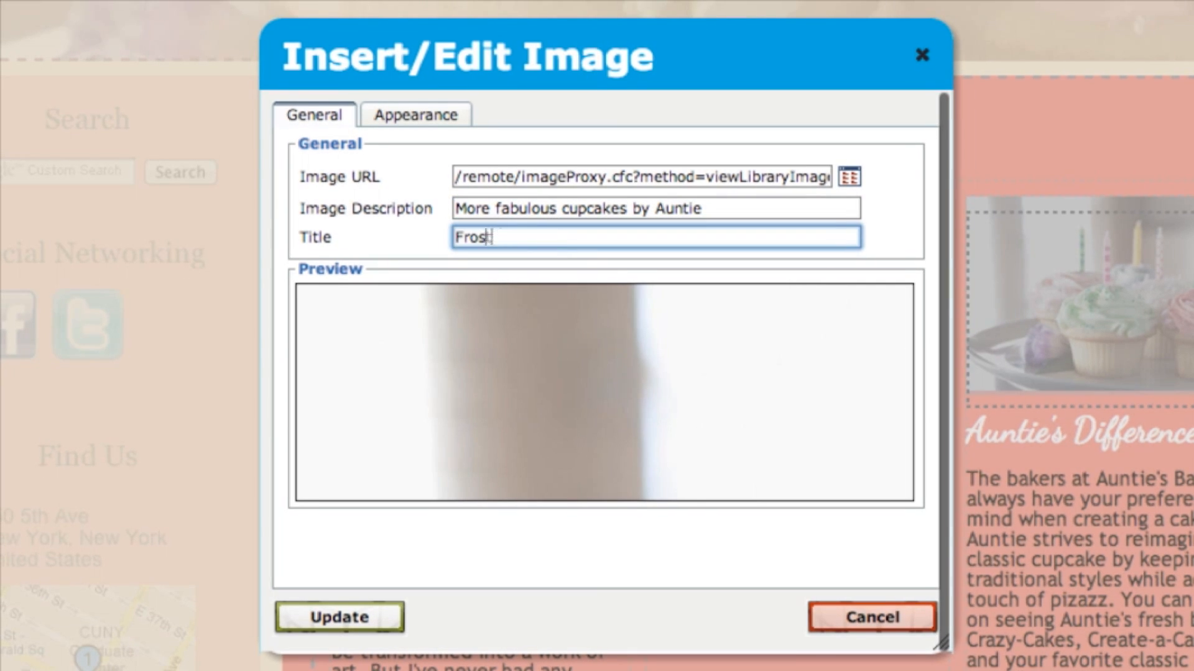